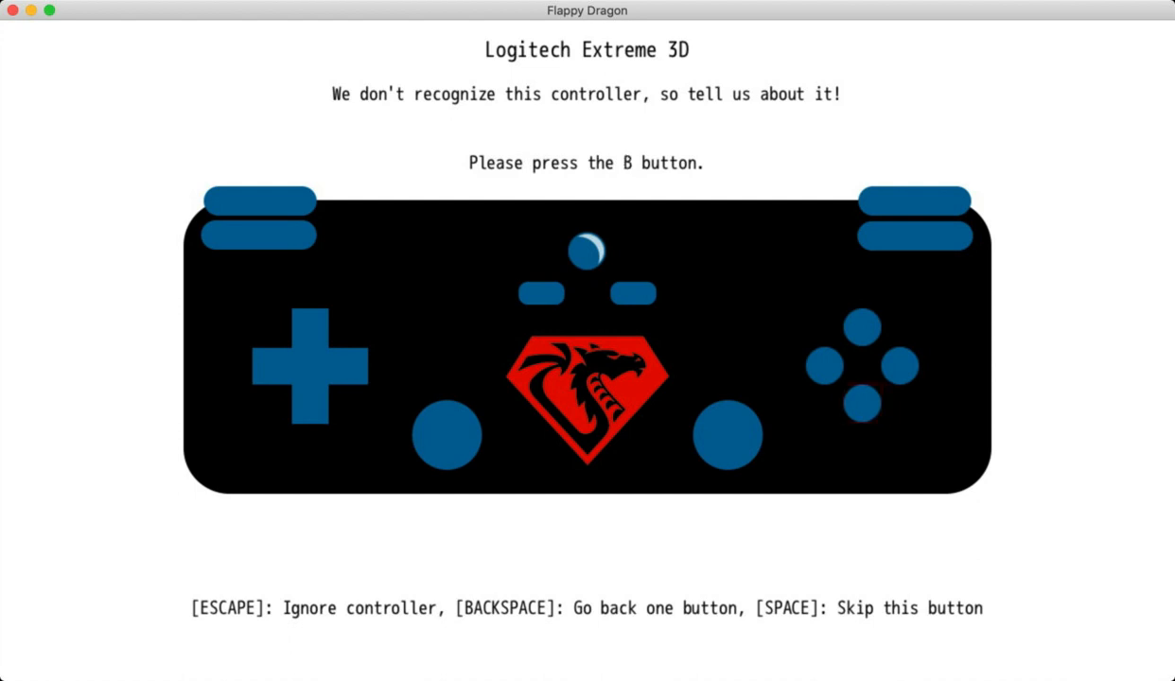
Answer the B button and left-stick-left prompts to advance to the select/back prompt
{"action": "key", "text": "b"}
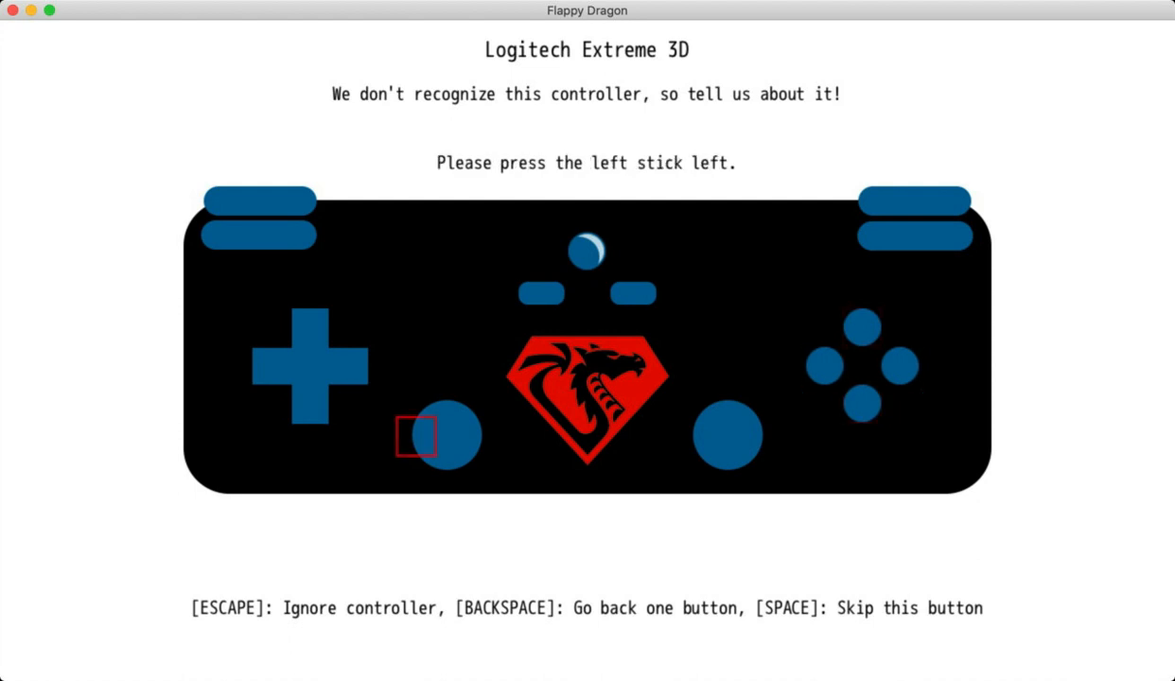
{"action": "key", "text": "left"}
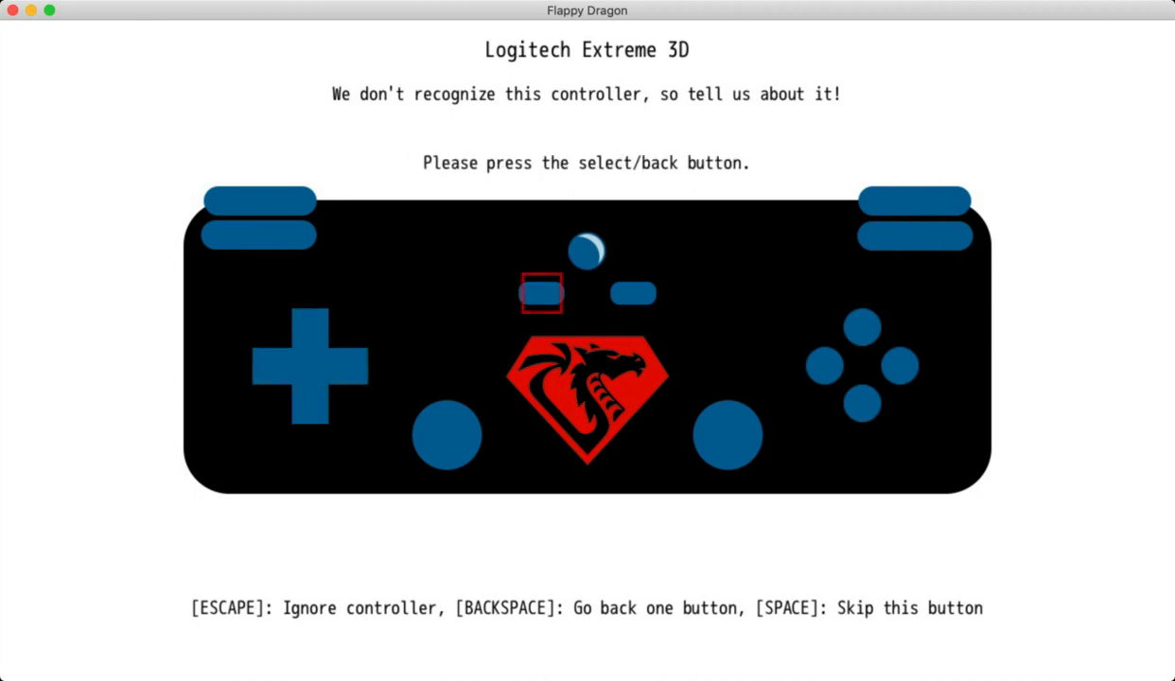
Skip the select/back button, then save the Logitech Extreme 3D configuration with Space
{"action": "key", "text": "space"}
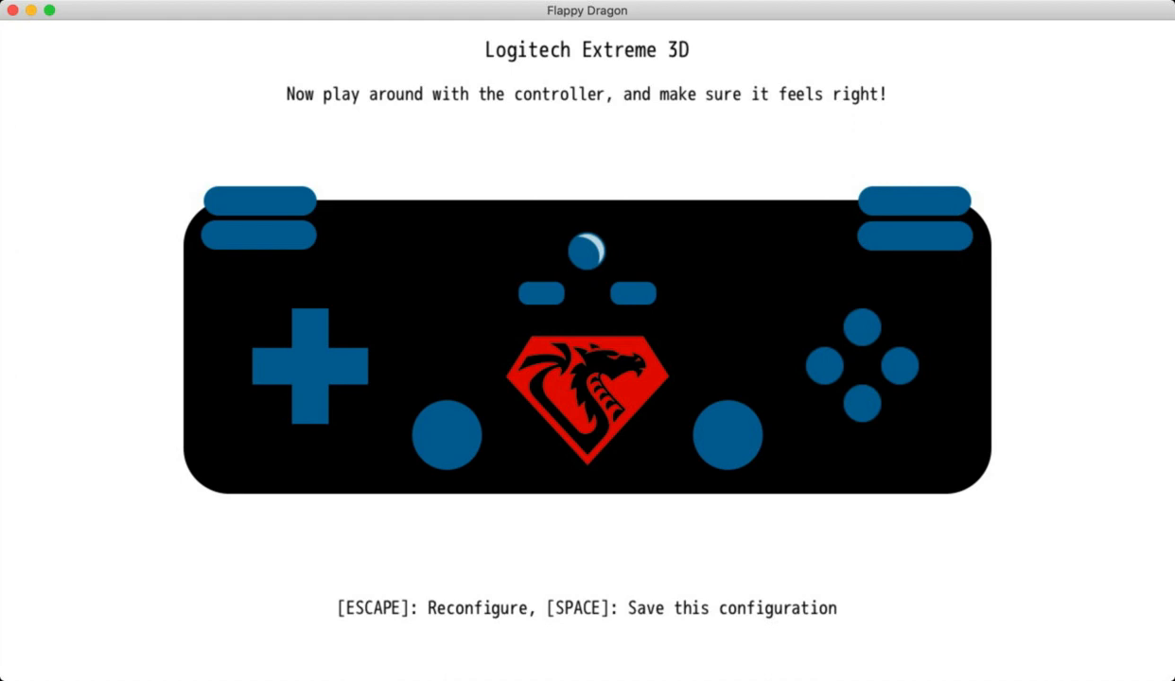
{"action": "key", "text": "space"}
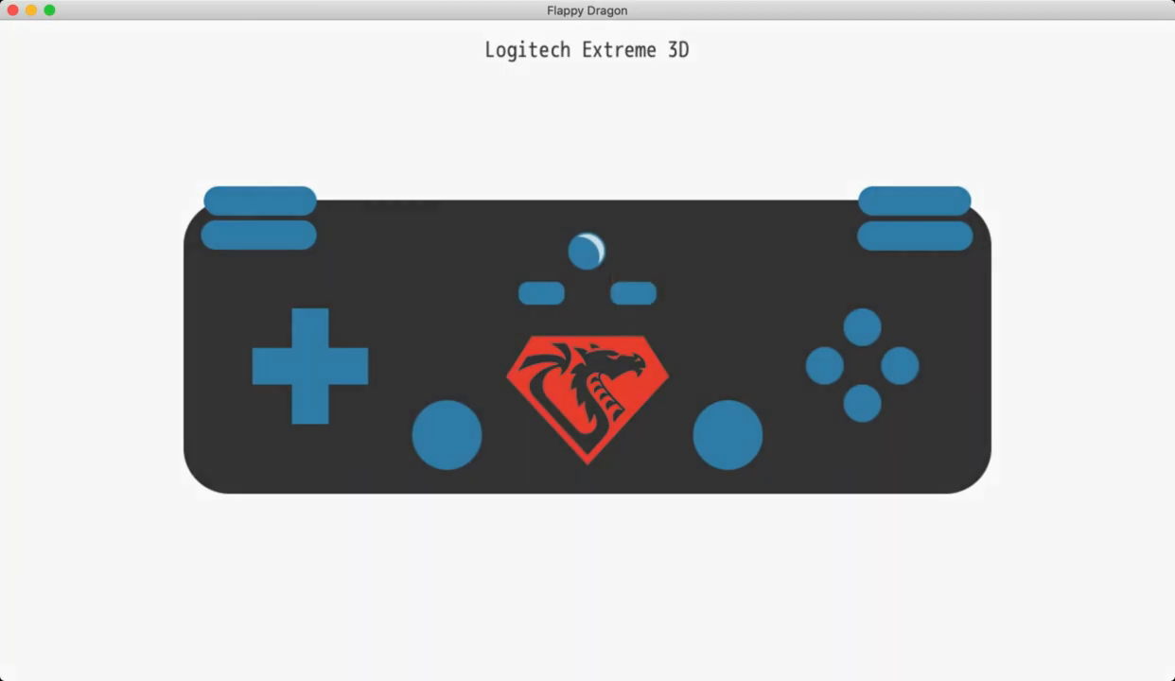